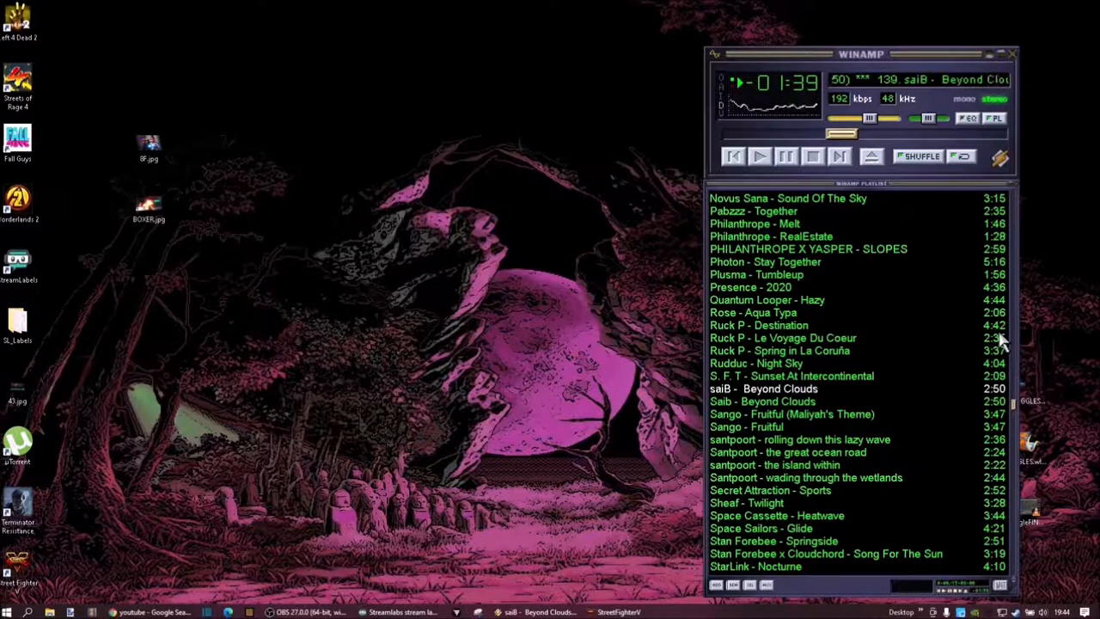
mouse_move(589, 460)
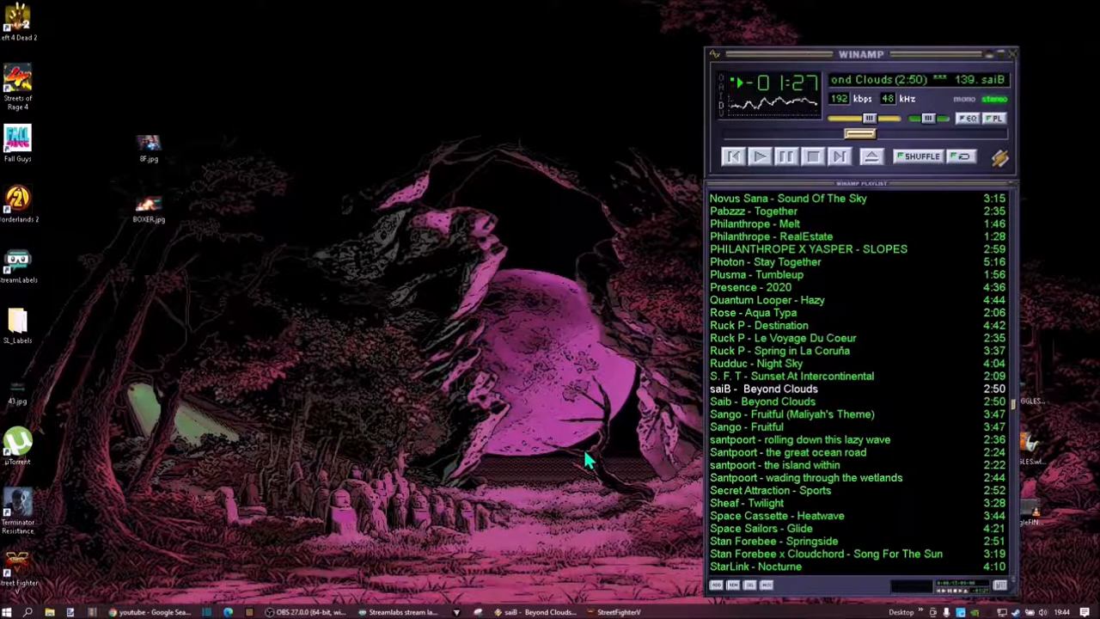
mouse_move(541, 477)
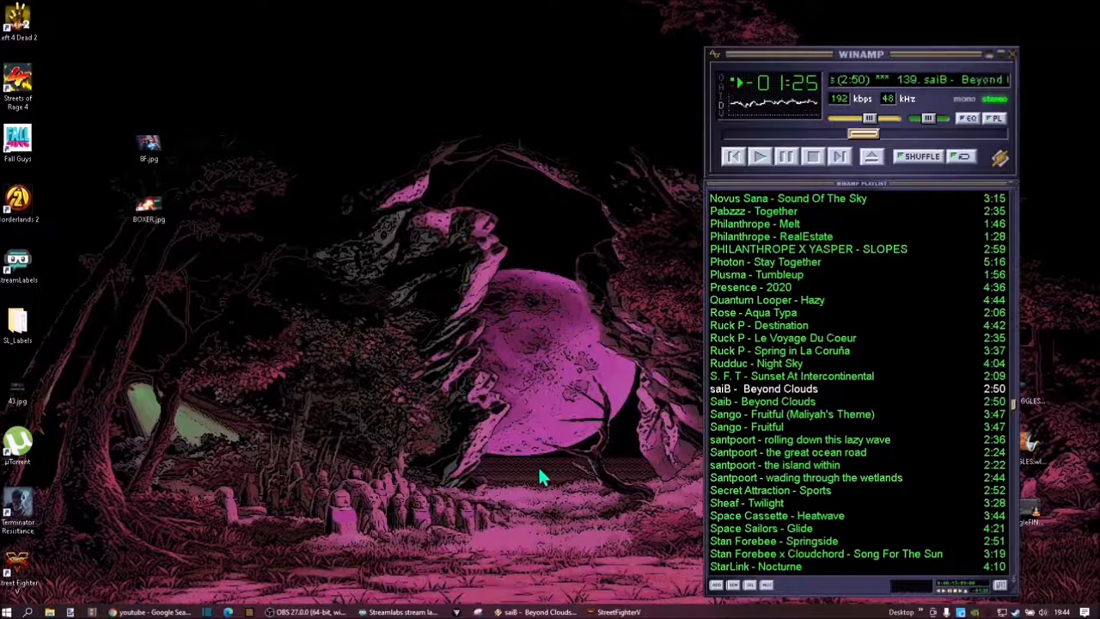